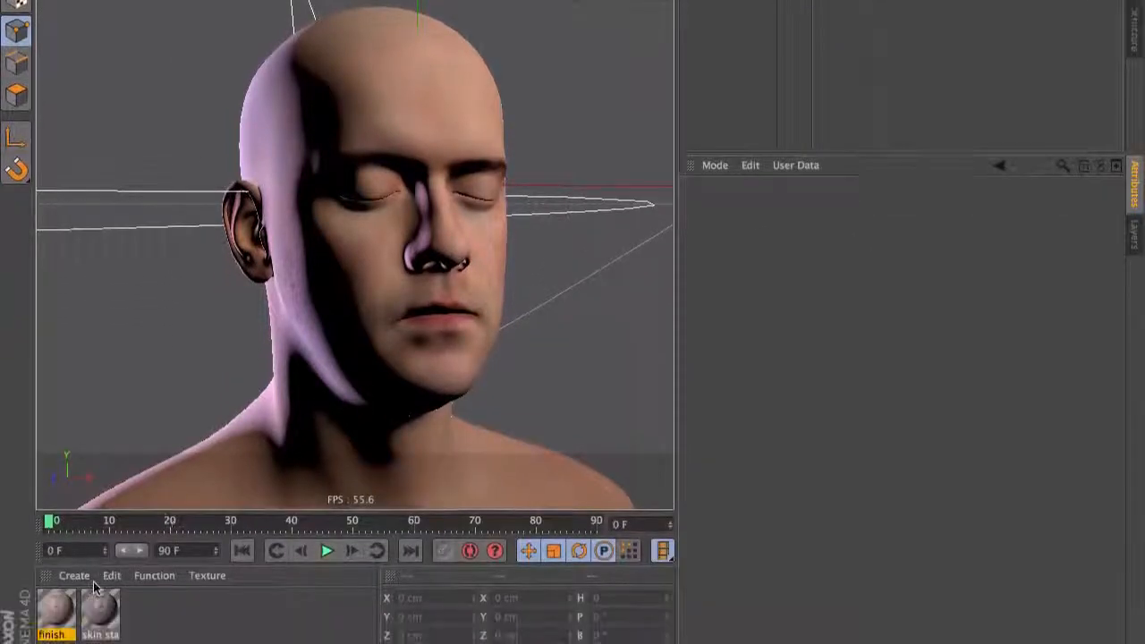
- Load Effects > Subsurface Scattering as the texture of the skin material's Luminance channel
{"action": "left_click", "coordinate": [57, 612]}
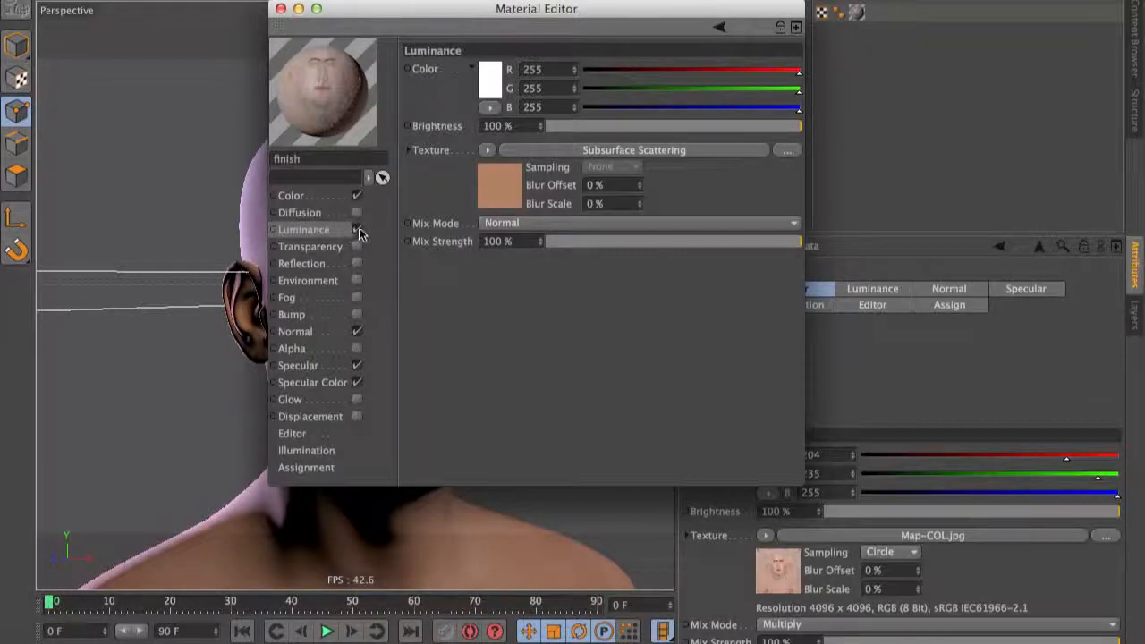
{"action": "left_click", "coordinate": [487, 150]}
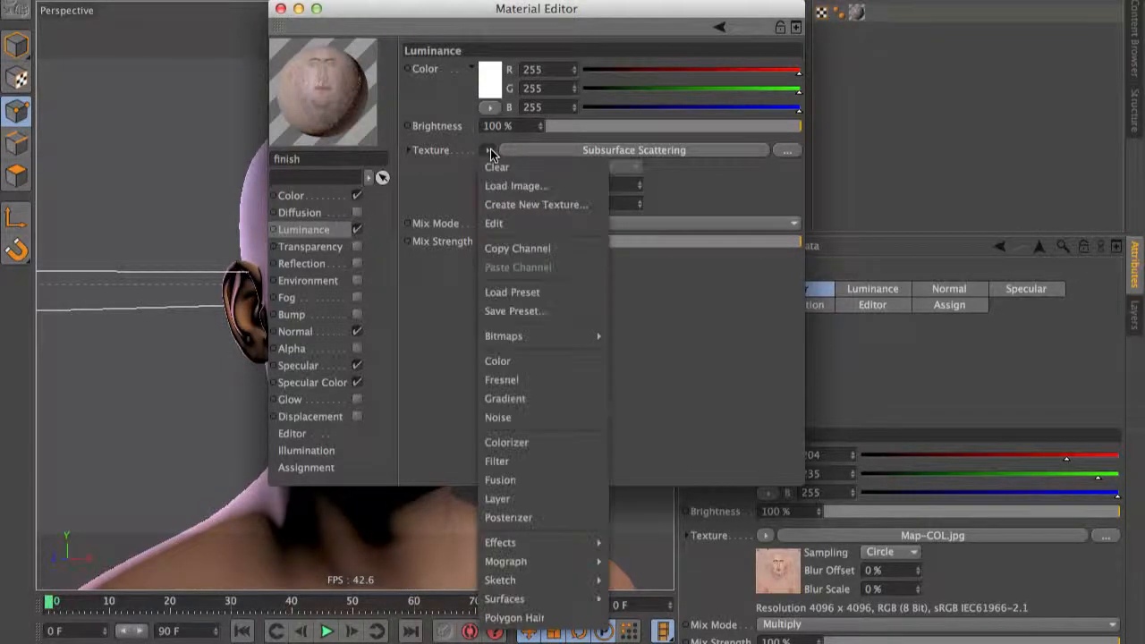
{"action": "left_click", "coordinate": [501, 542]}
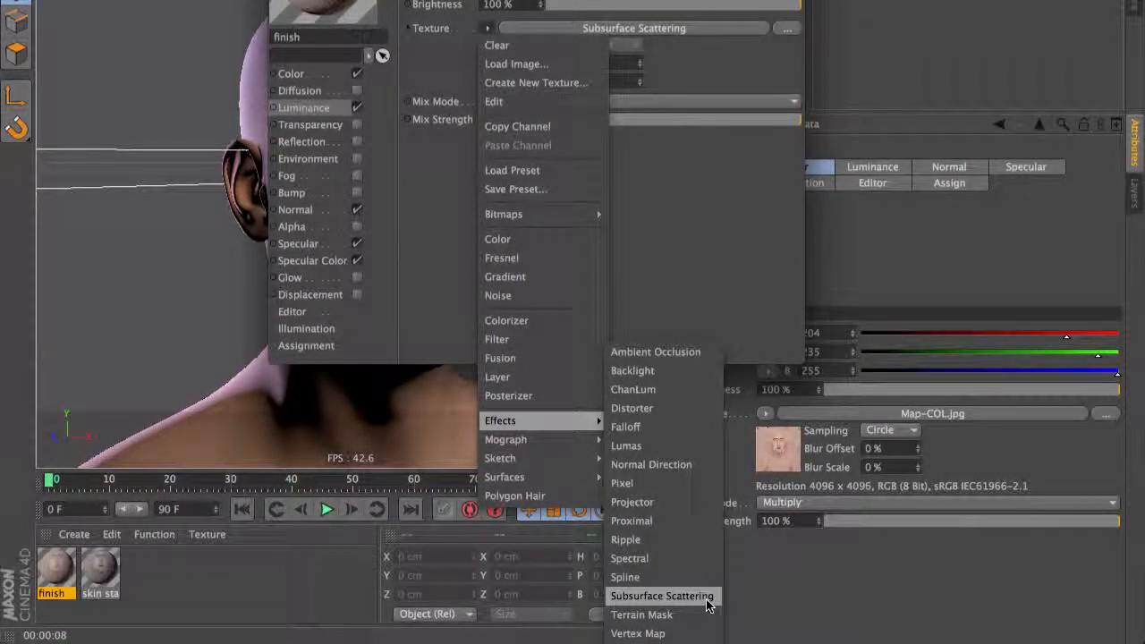
{"action": "left_click", "coordinate": [662, 596]}
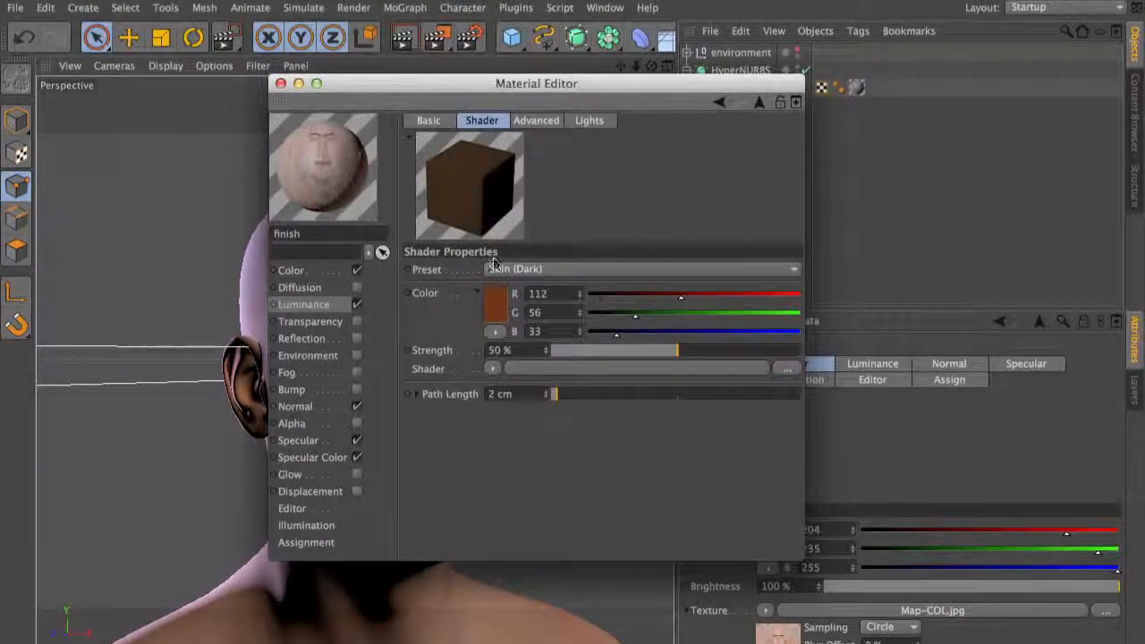
- Keep the Skin (Dark) preset at 2 cm path length and move the Material Editor aside to reveal the head
{"action": "left_click", "coordinate": [642, 268]}
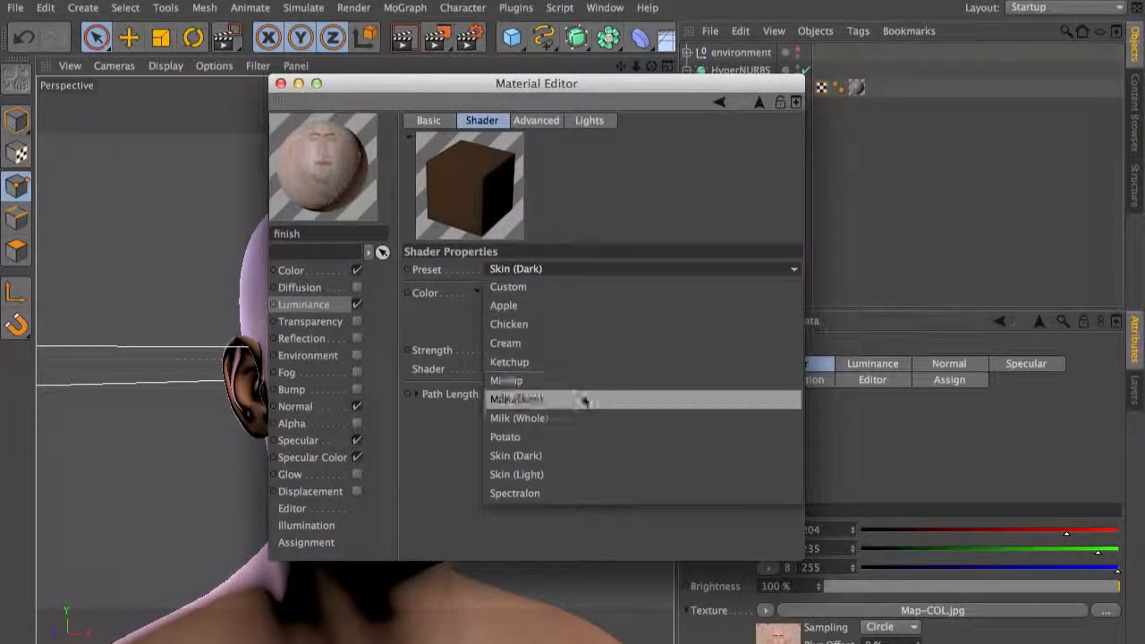
{"action": "mouse_move", "coordinate": [587, 344]}
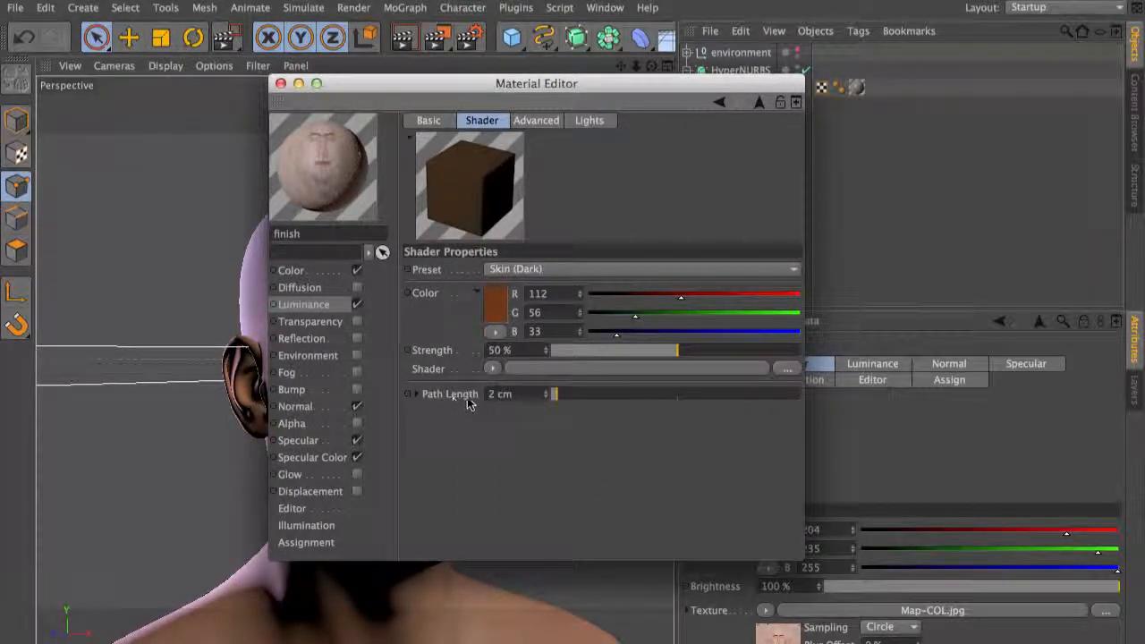
{"action": "mouse_move", "coordinate": [573, 451]}
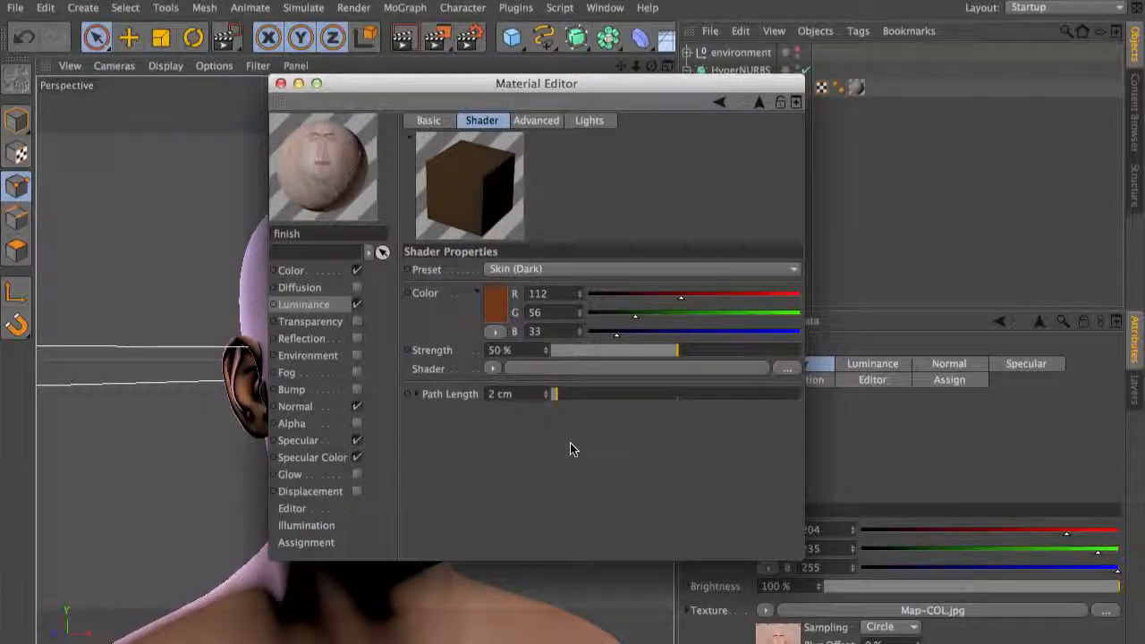
{"action": "left_click_drag", "start_coordinate": [537, 84], "coordinate": [773, 101]}
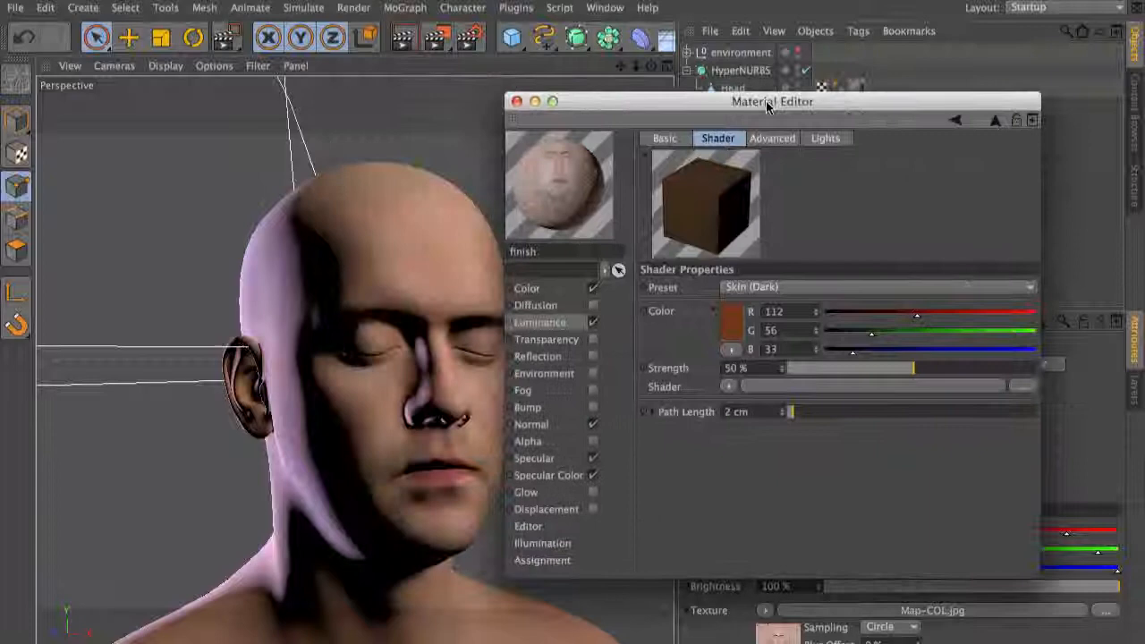
- Enable an Interactive Render Region framed around the ear, showing strong orange scattering at 2 cm
{"action": "left_click", "coordinate": [354, 7]}
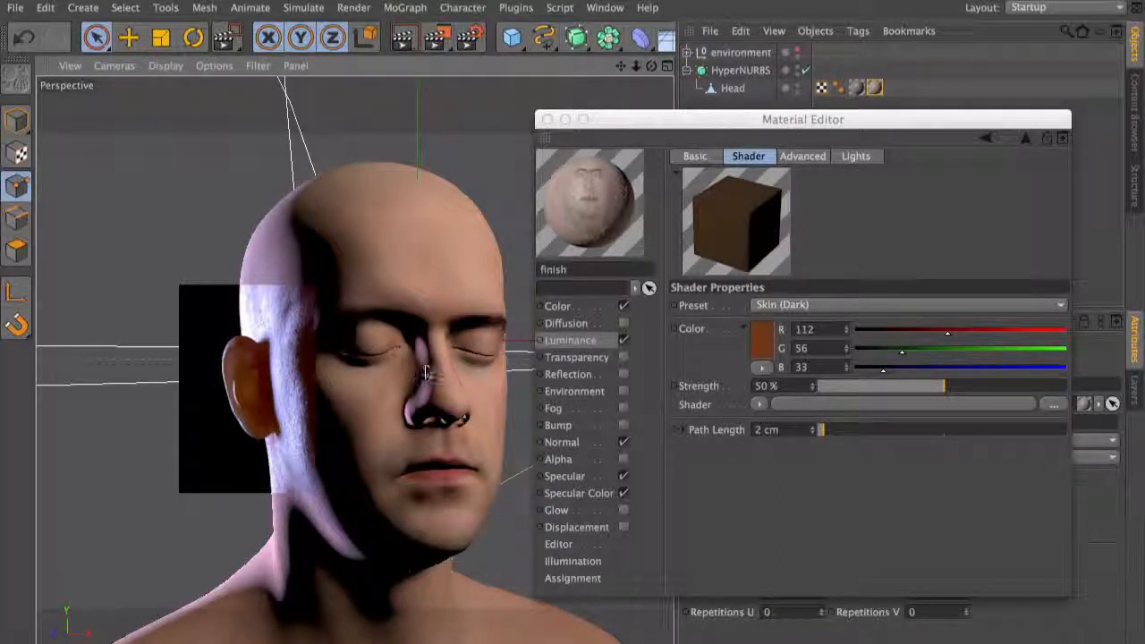
{"action": "mouse_move", "coordinate": [430, 374]}
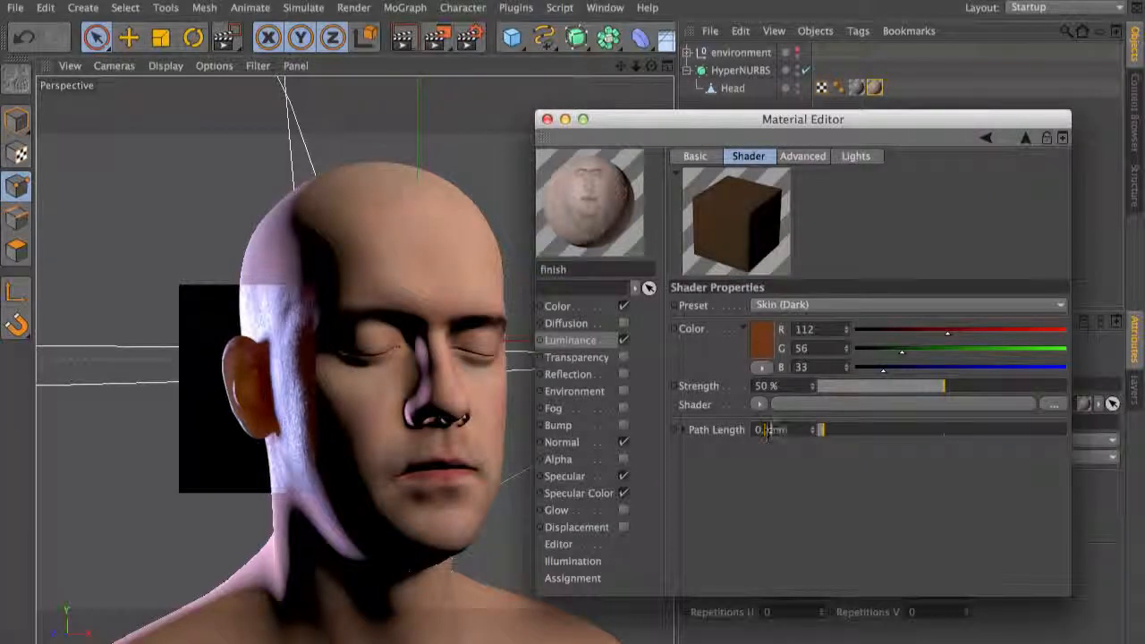
- Set the path length to 0.1 cm and close the Material Editor, leaving a subtle red ear glow
{"action": "left_click", "coordinate": [354, 7]}
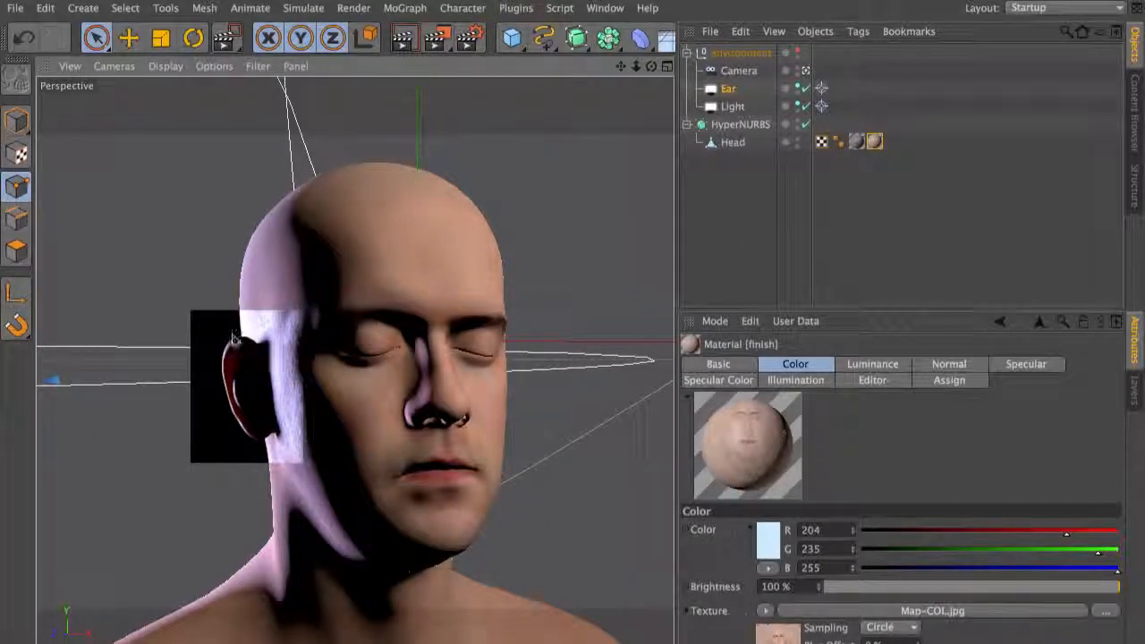
{"action": "mouse_move", "coordinate": [224, 392]}
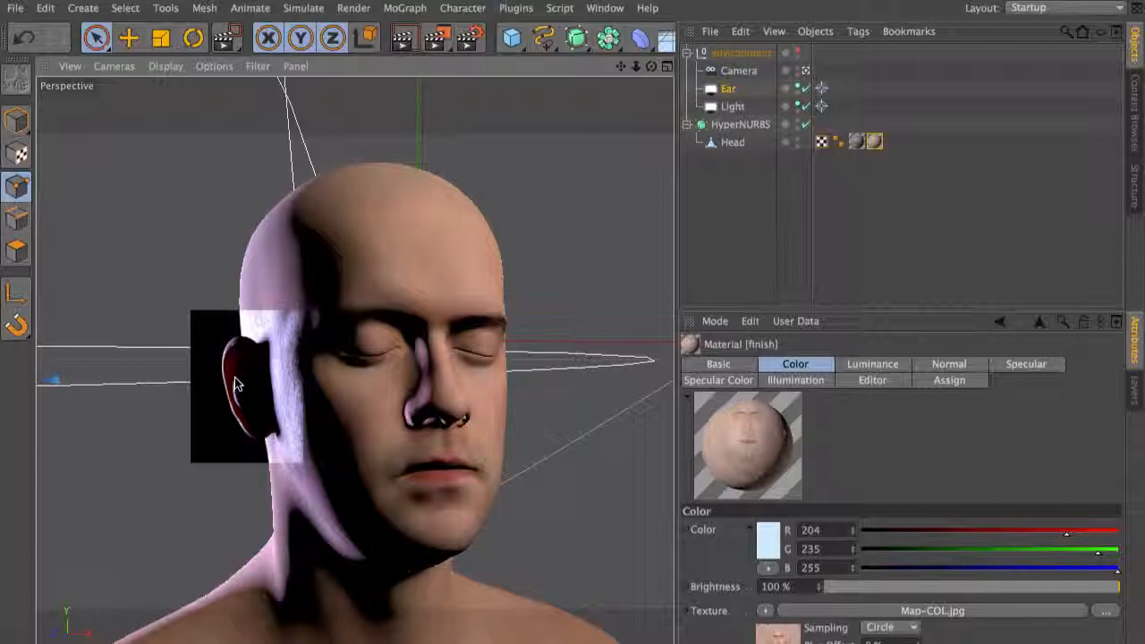
{"action": "mouse_move", "coordinate": [188, 408]}
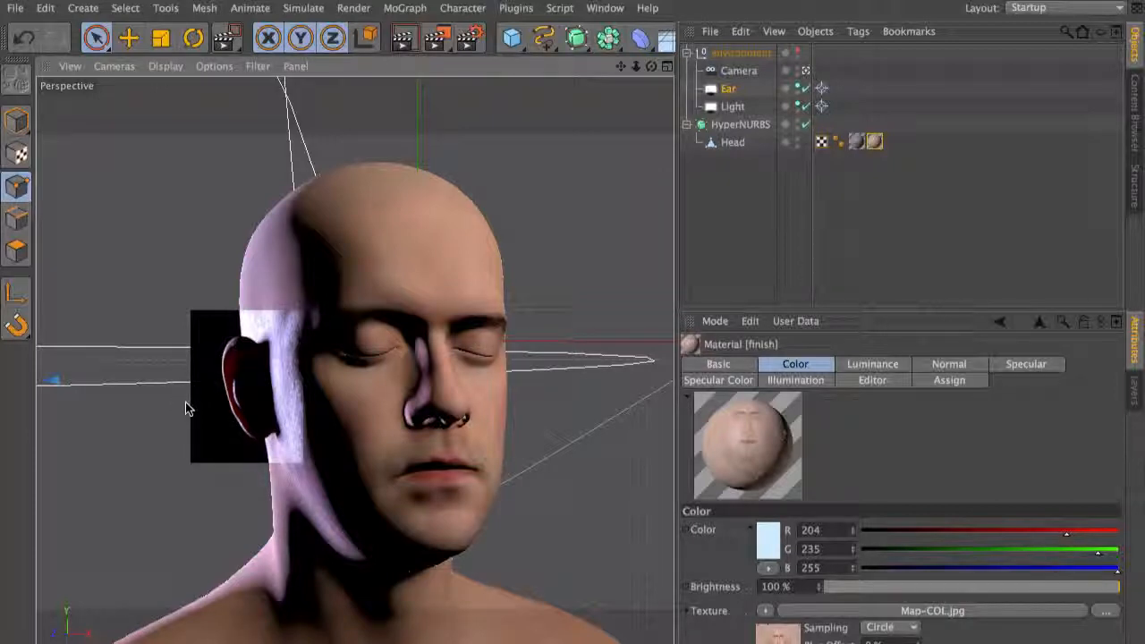